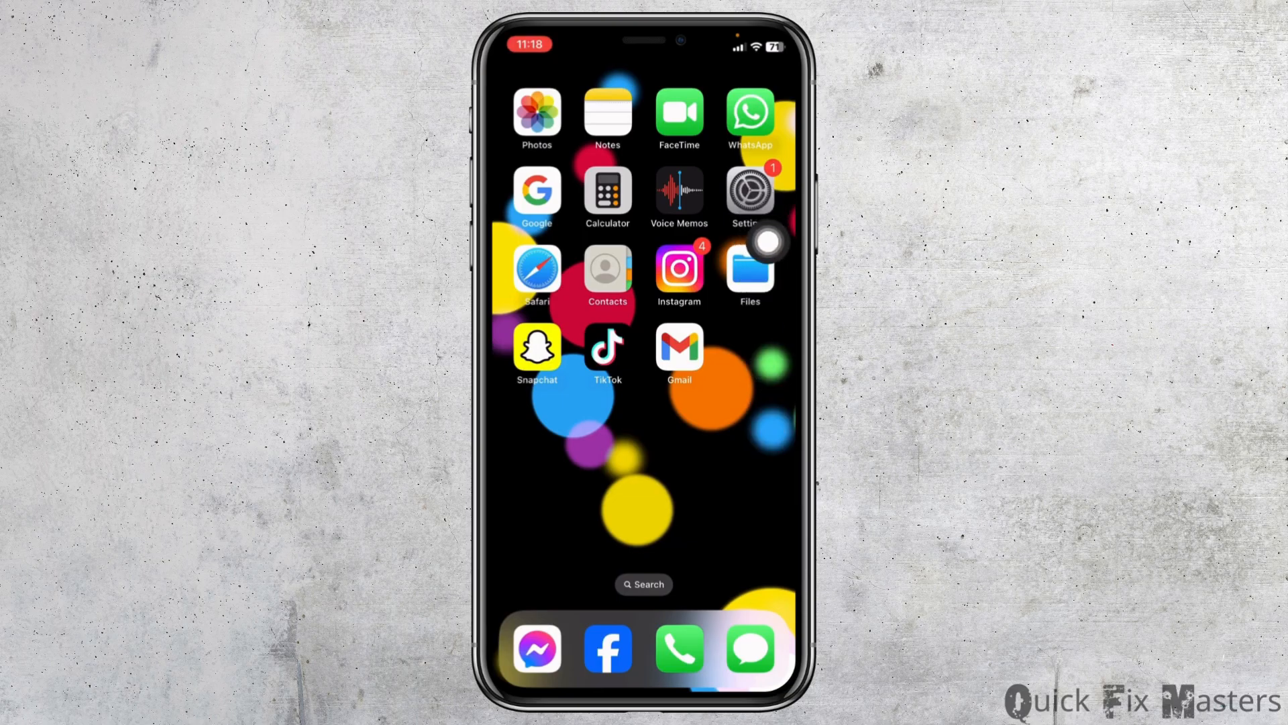
# Step: Open Settings and go to the Wi-Fi page showing ALHN-E012-5 connected
pyautogui.click(749, 190)
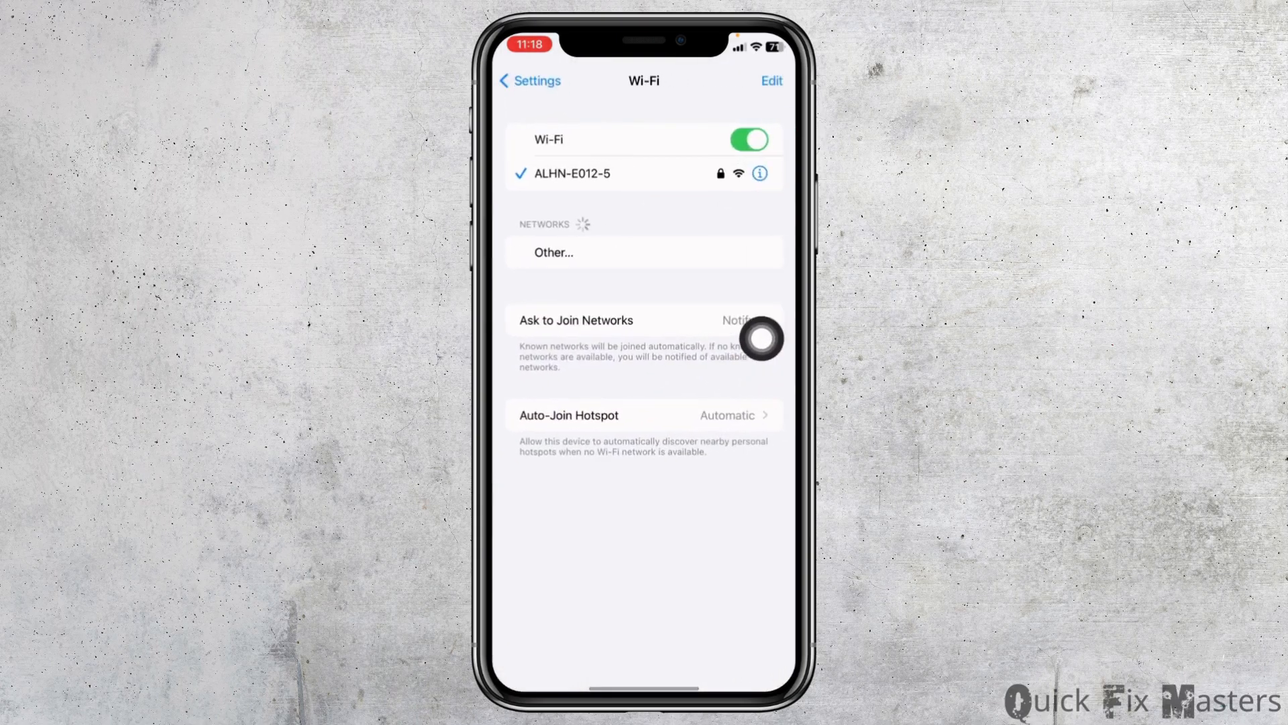
# Step: Forget the ALHN-E012-5 Wi-Fi network from its details page
pyautogui.click(758, 173)
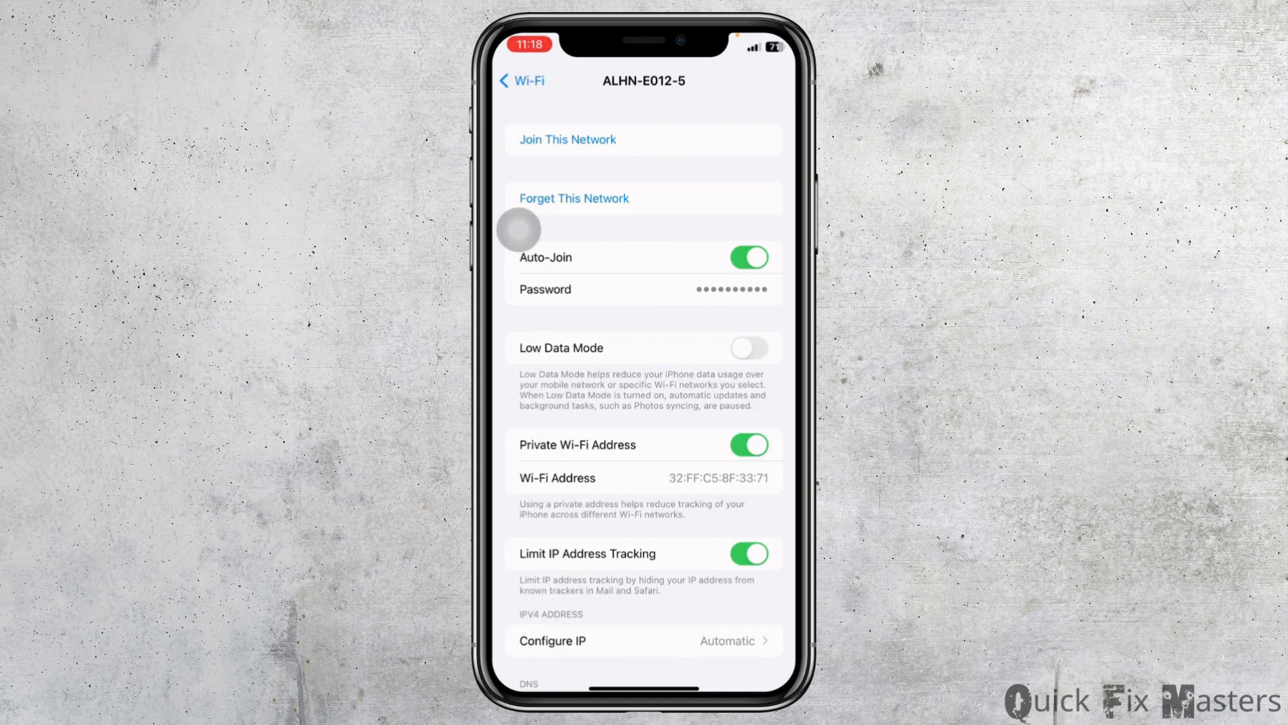
pyautogui.click(521, 80)
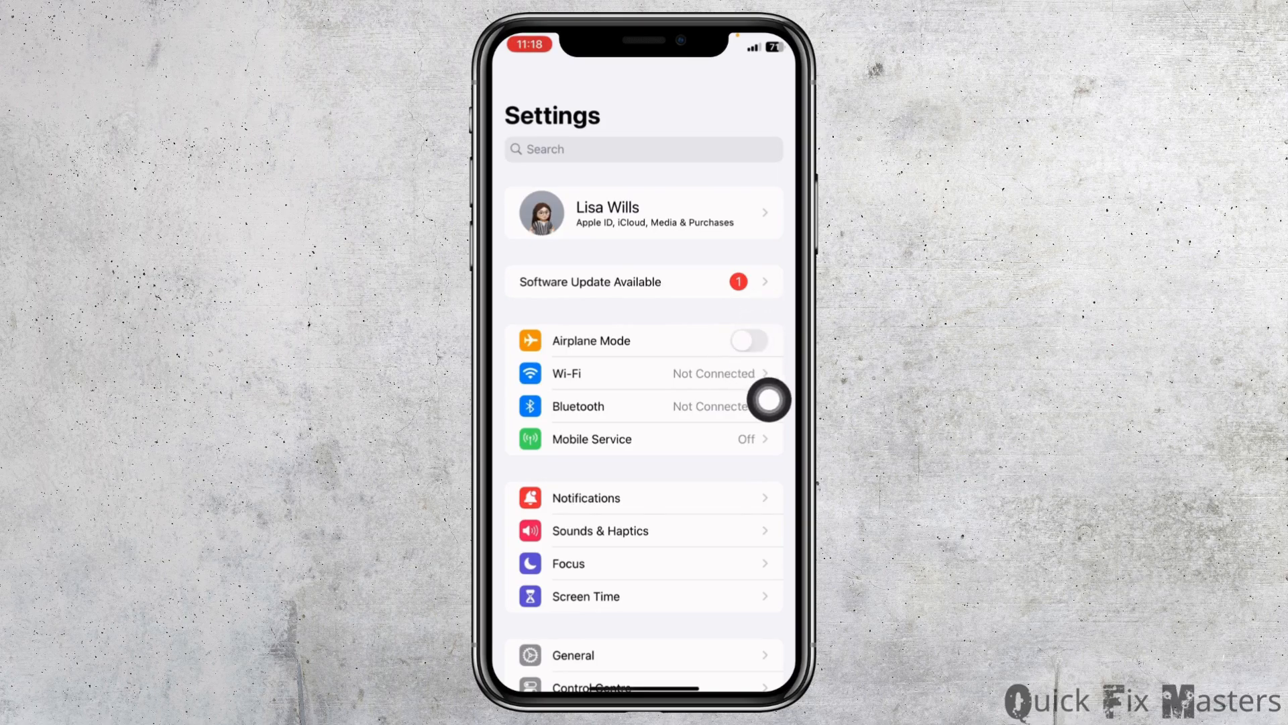
# Step: Toggle Airplane Mode on and then off again so Wi-Fi reconnects
pyautogui.click(749, 341)
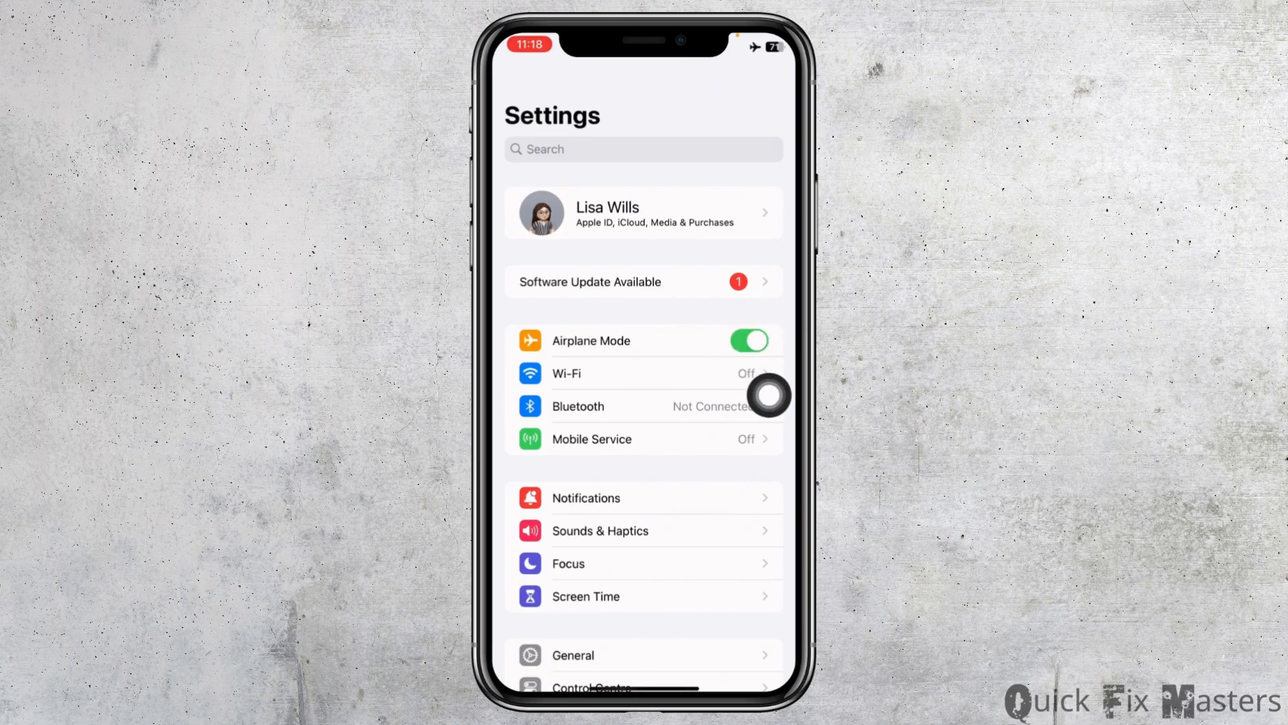
pyautogui.click(747, 340)
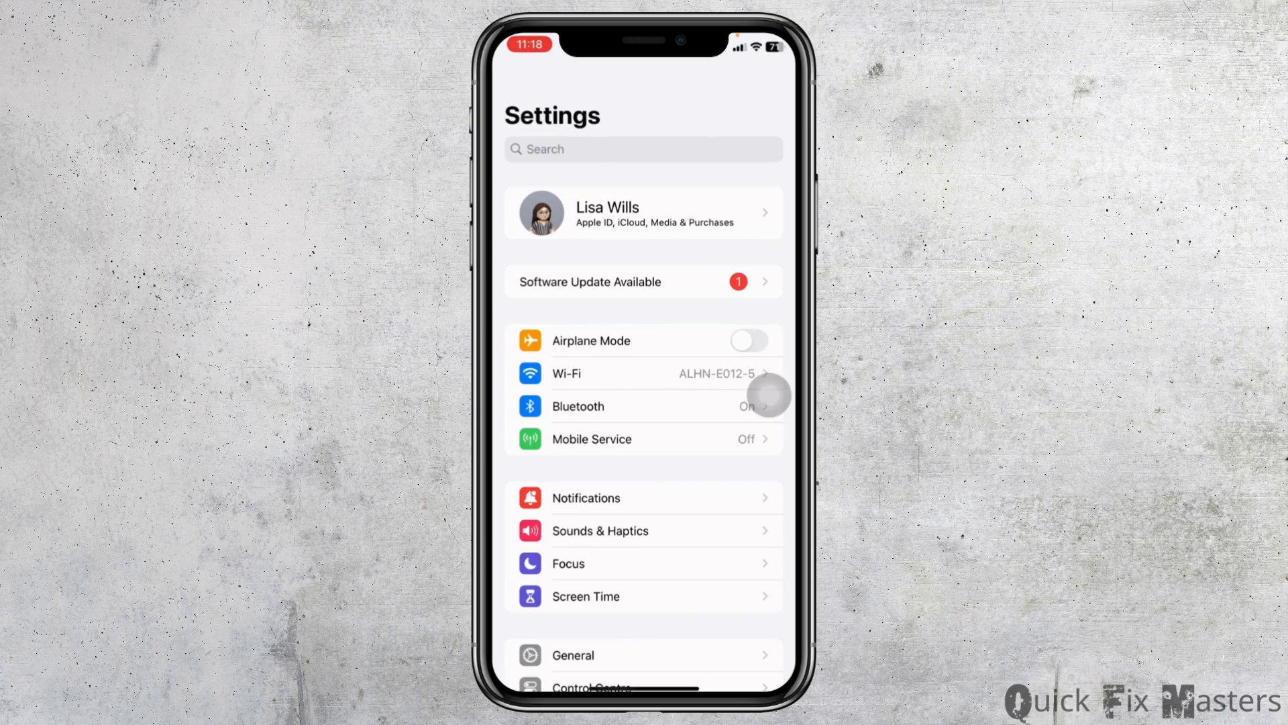
pyautogui.scroll(-3)
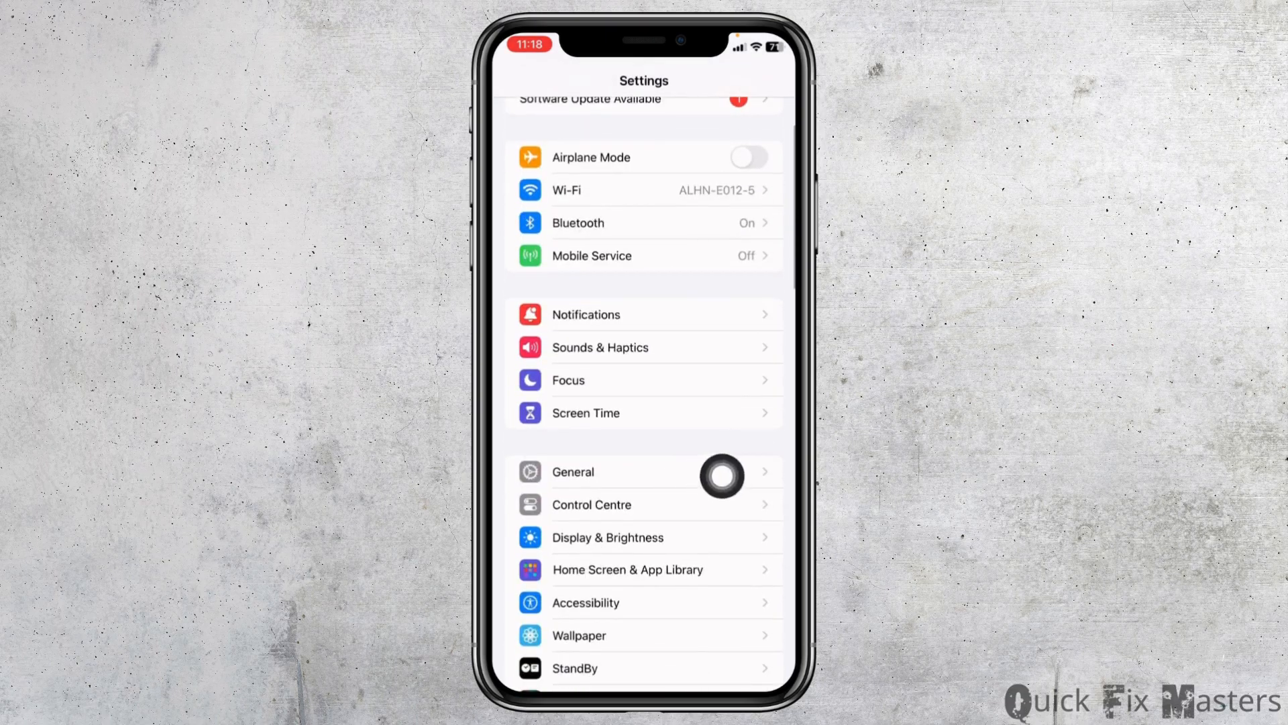
# Step: Shut down the iPhone from General settings to restart it
pyautogui.click(573, 471)
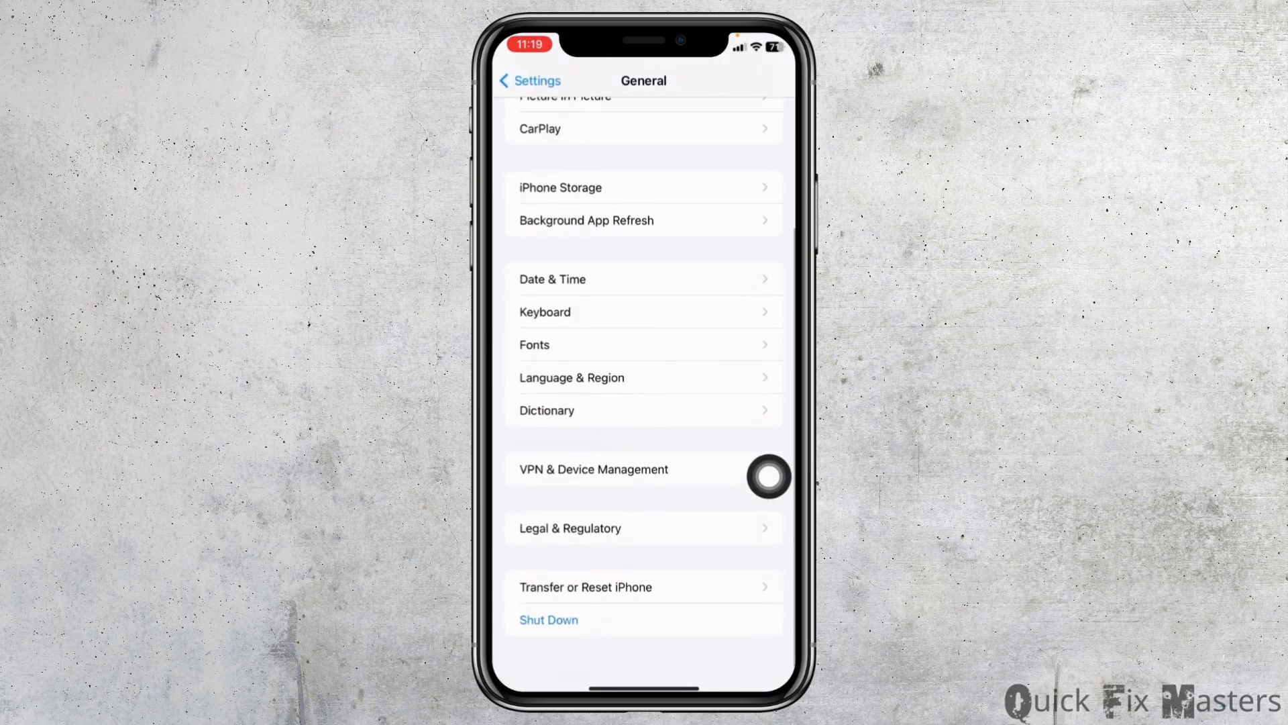
pyautogui.click(549, 620)
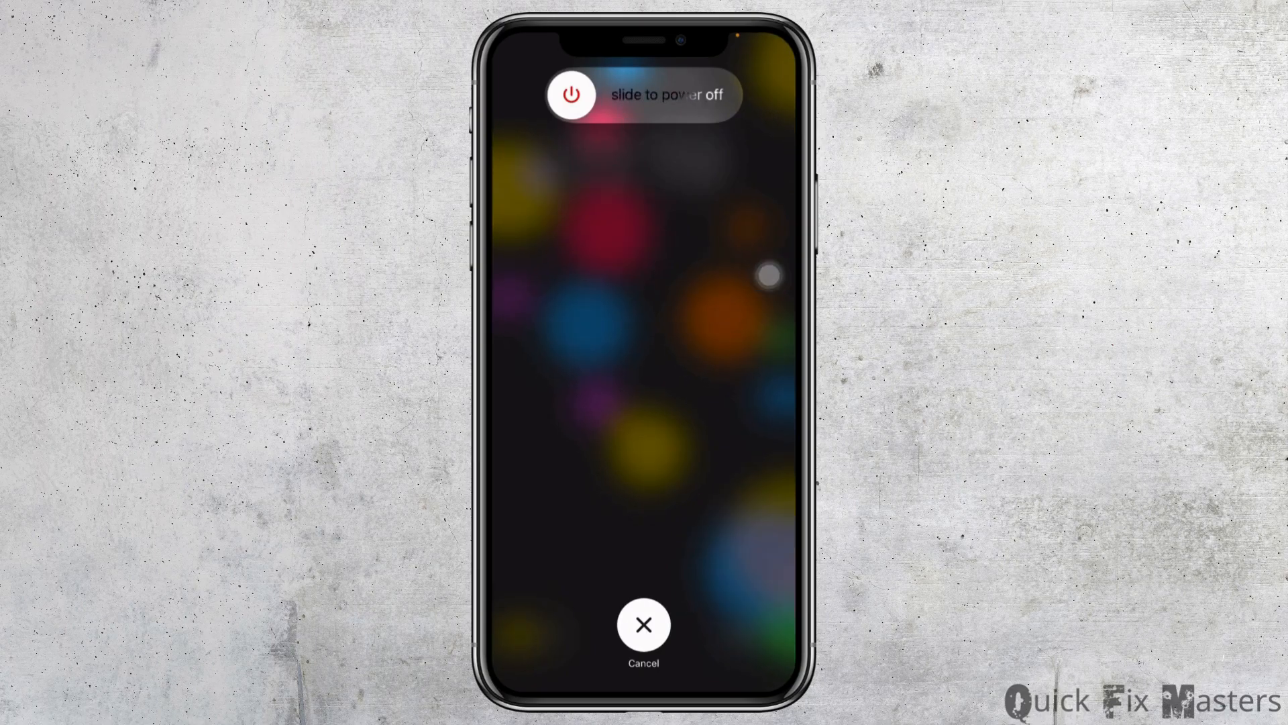
pyautogui.click(643, 626)
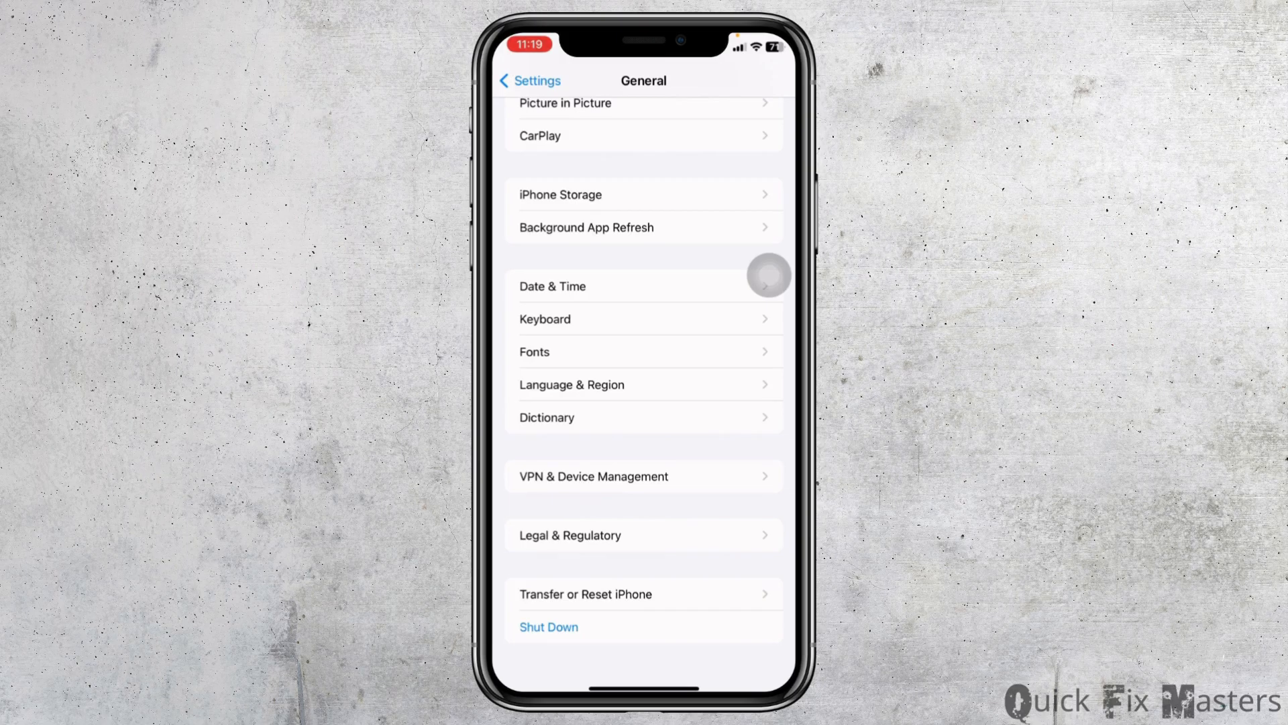
# Step: Confirm Wi-Fi Calling is off under Phone settings, then return to General
pyautogui.click(530, 81)
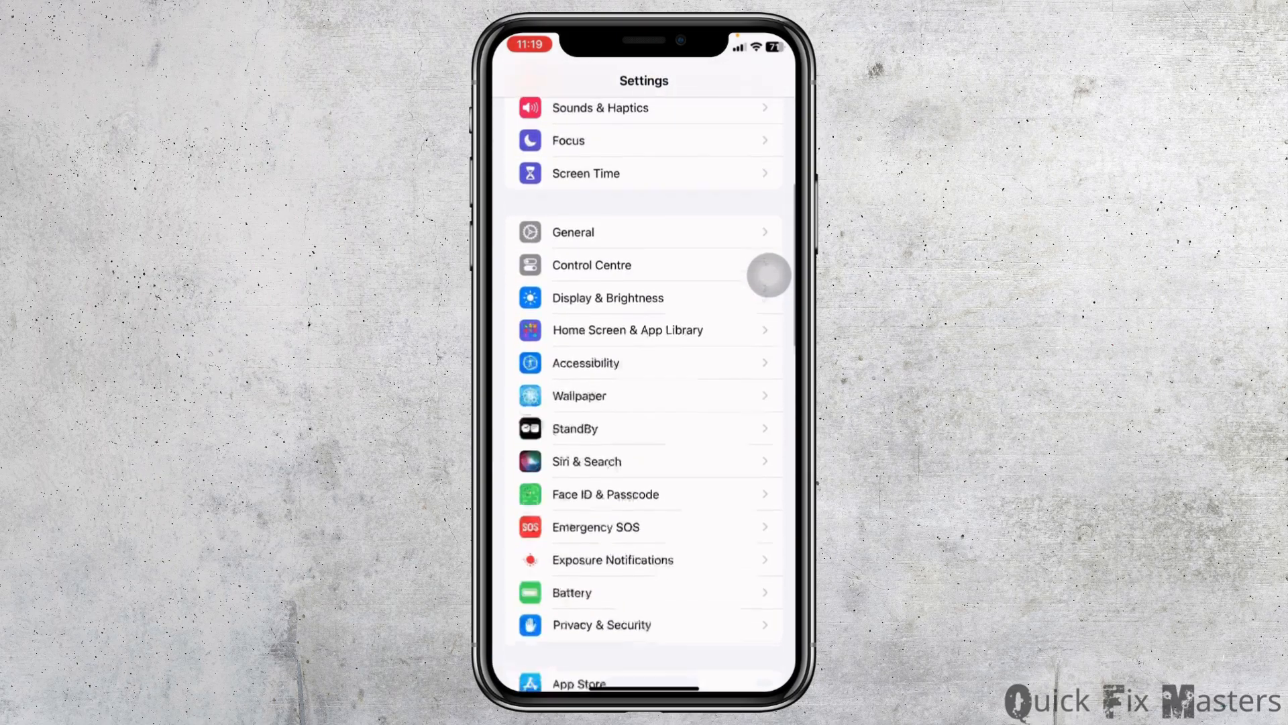
pyautogui.scroll(-3)
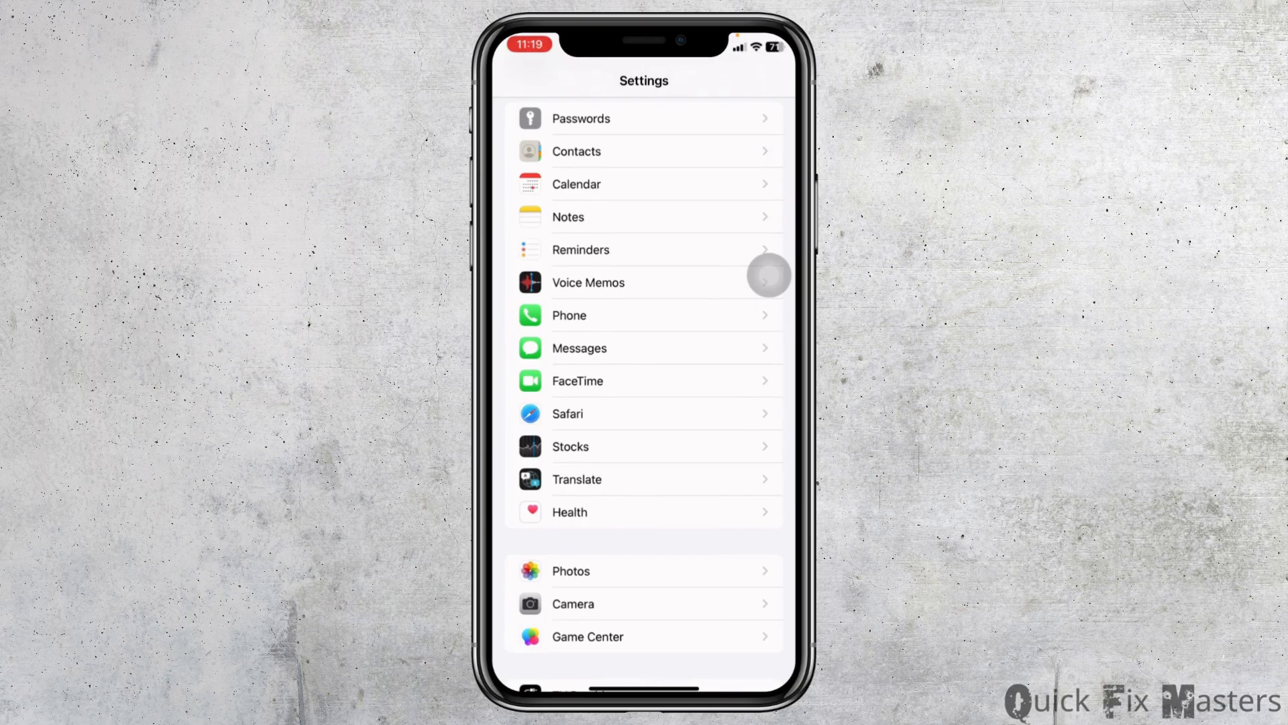
pyautogui.click(568, 314)
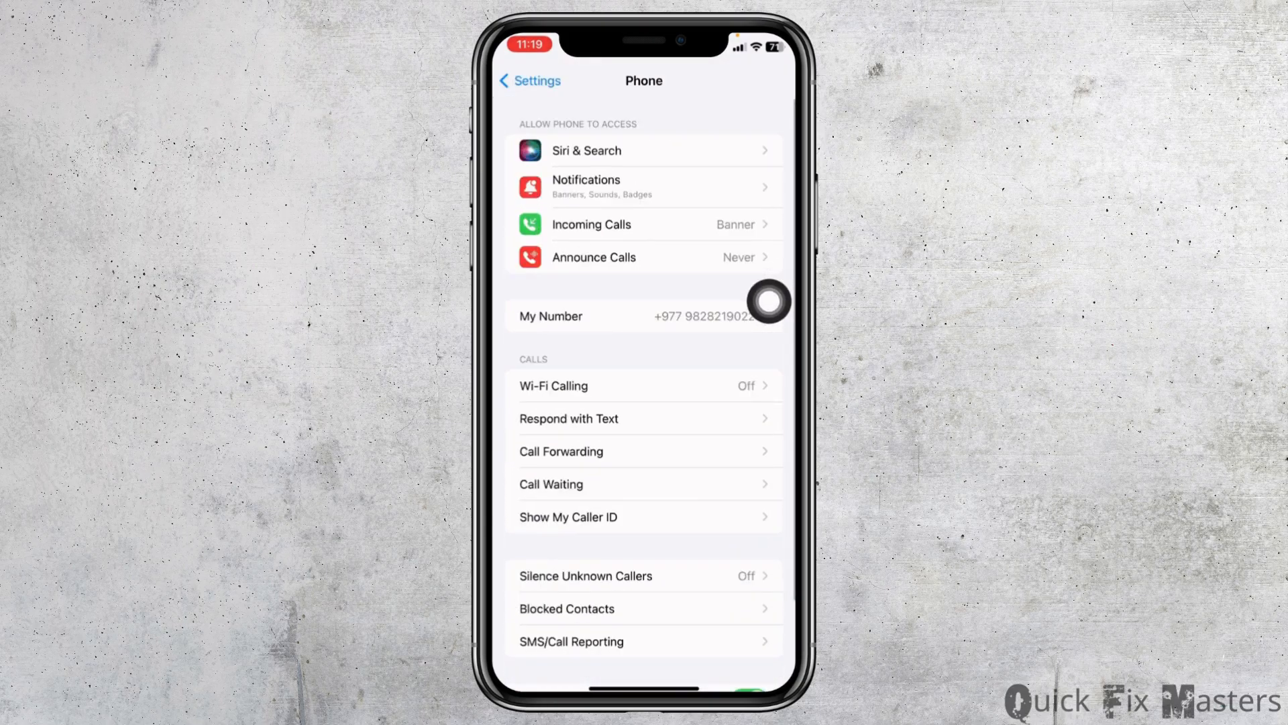
pyautogui.moveTo(709, 389)
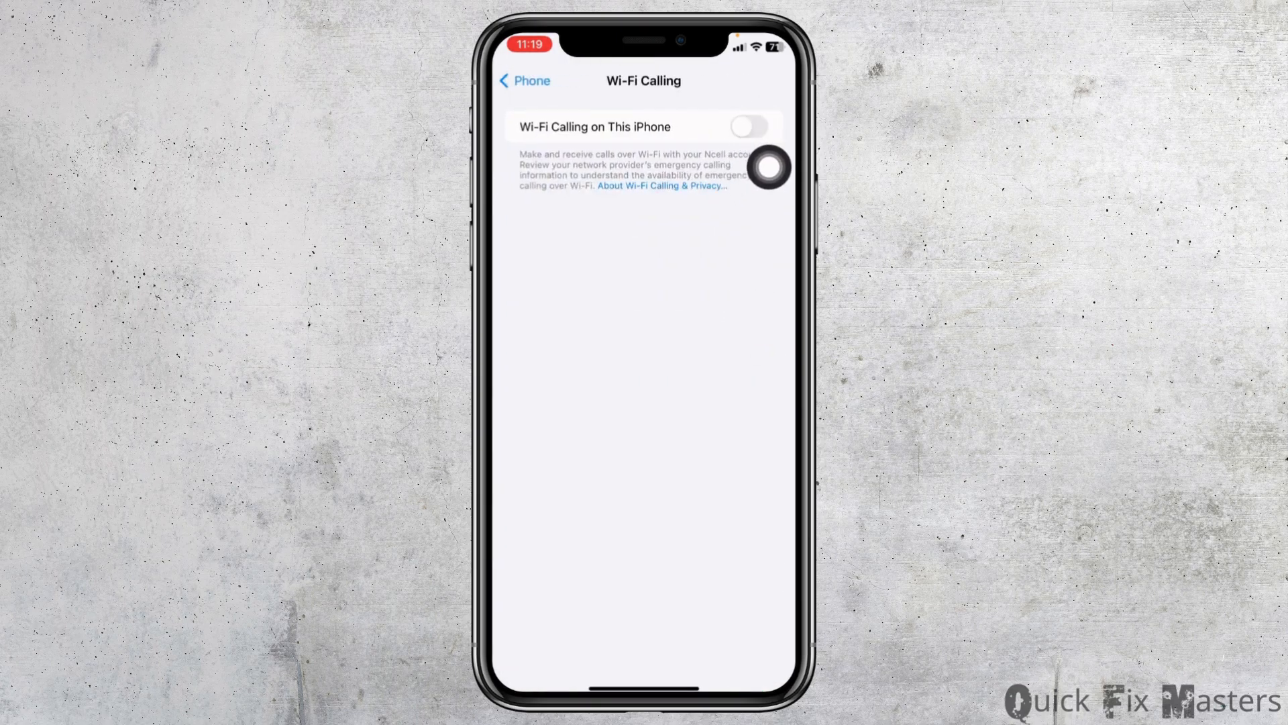
pyautogui.click(523, 80)
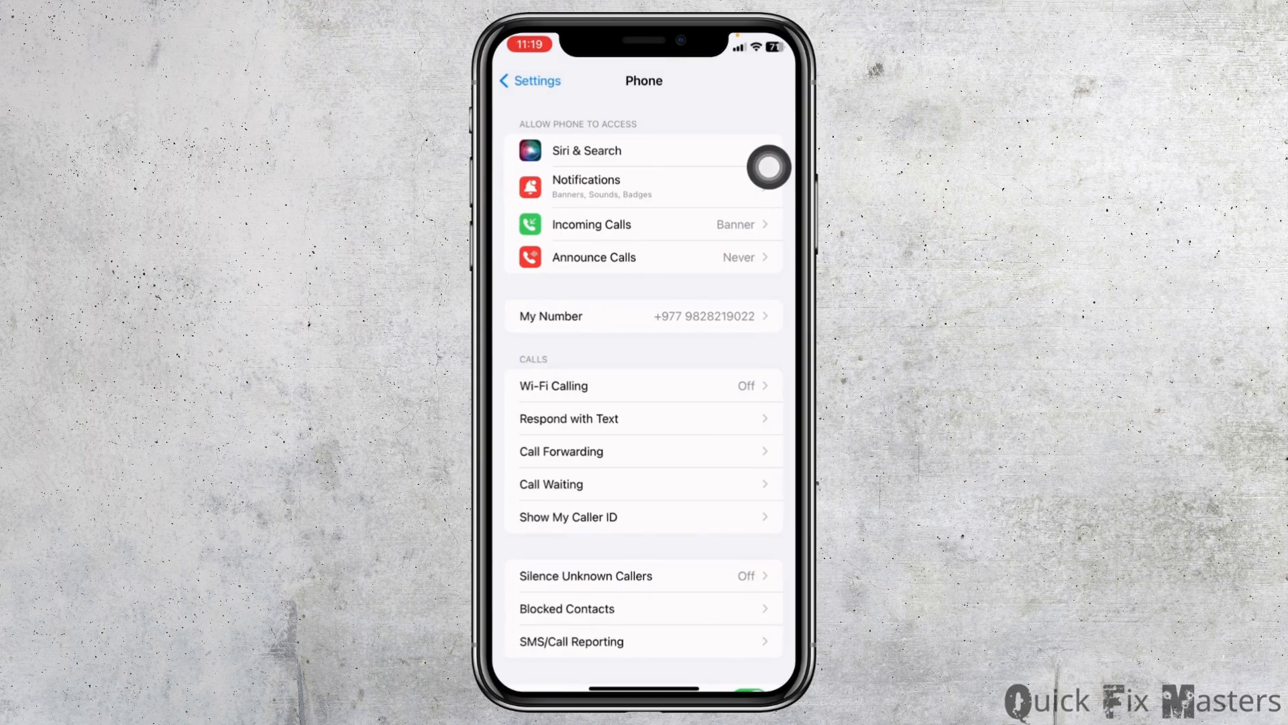
pyautogui.click(529, 81)
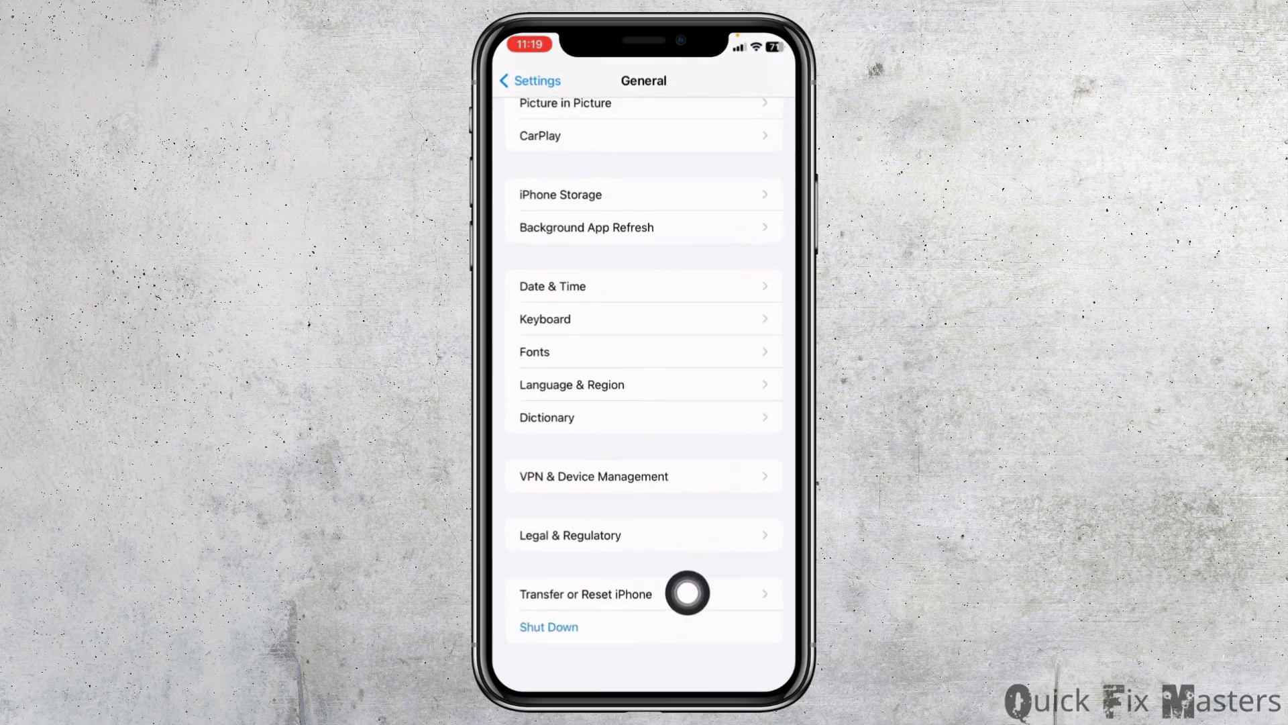
# Step: Start Reset Network Settings from Transfer or Reset iPhone, reaching the passcode prompt
pyautogui.click(585, 594)
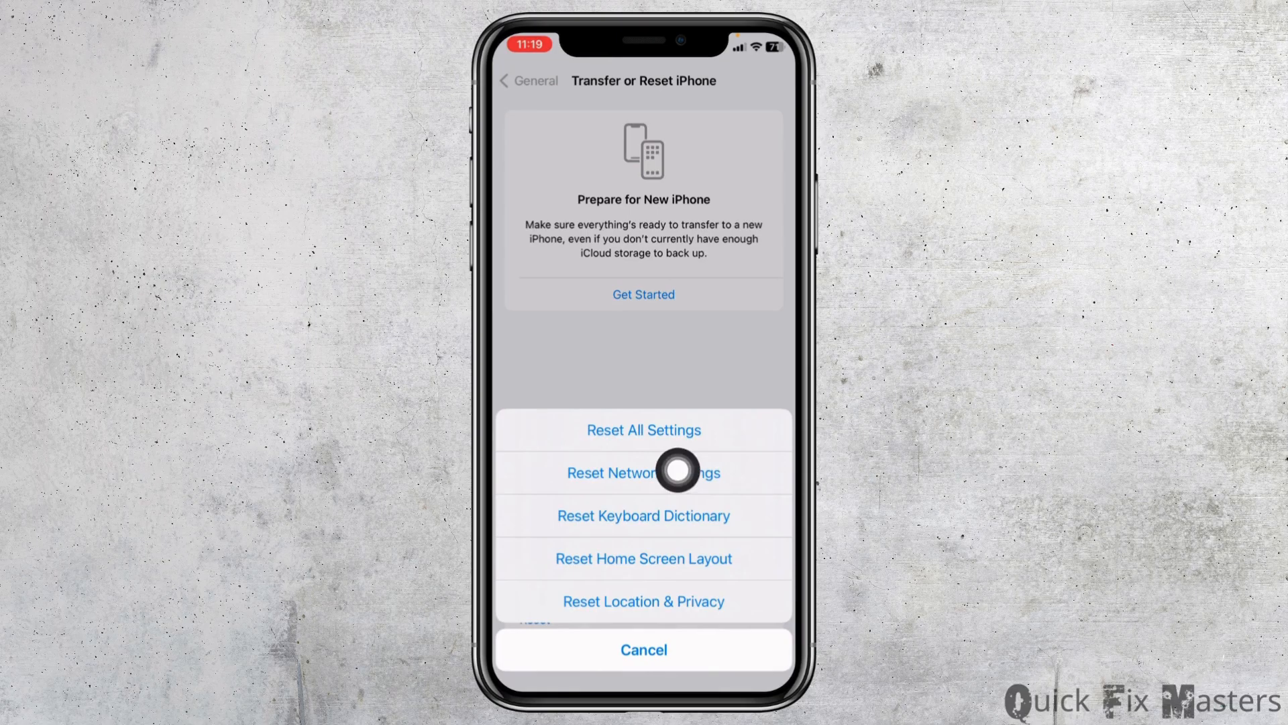
pyautogui.click(643, 472)
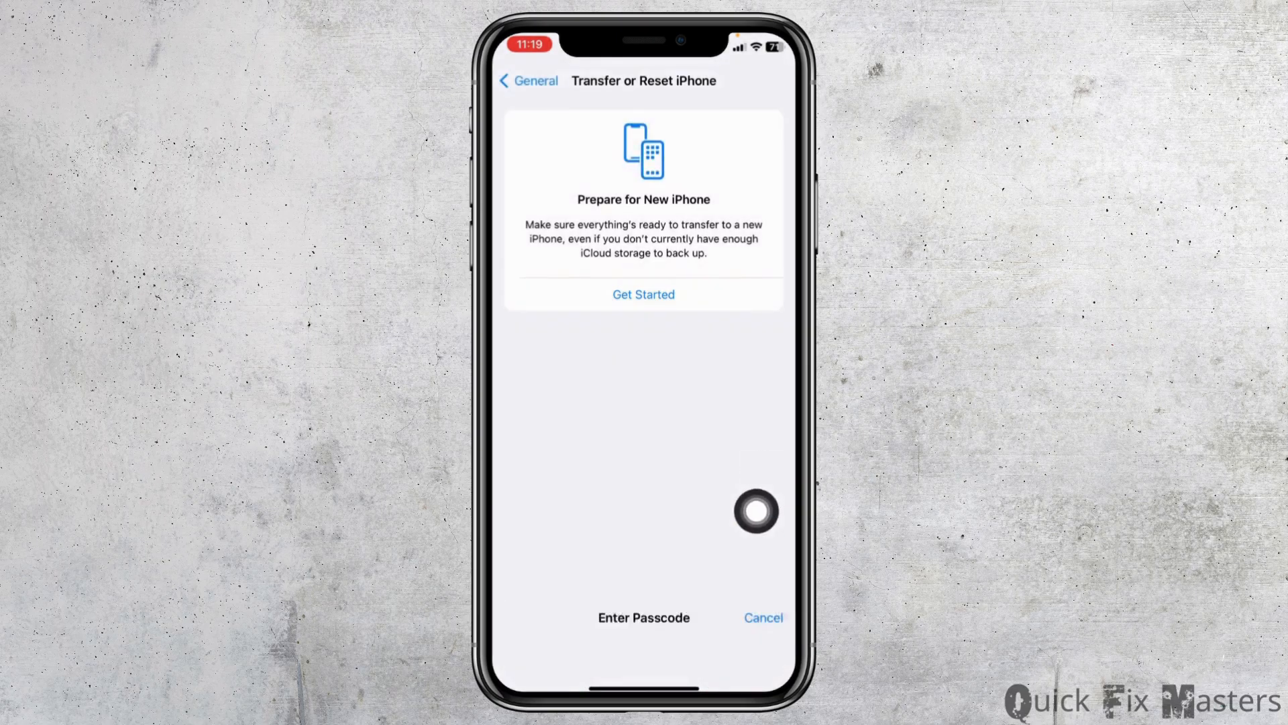
pyautogui.click(643, 617)
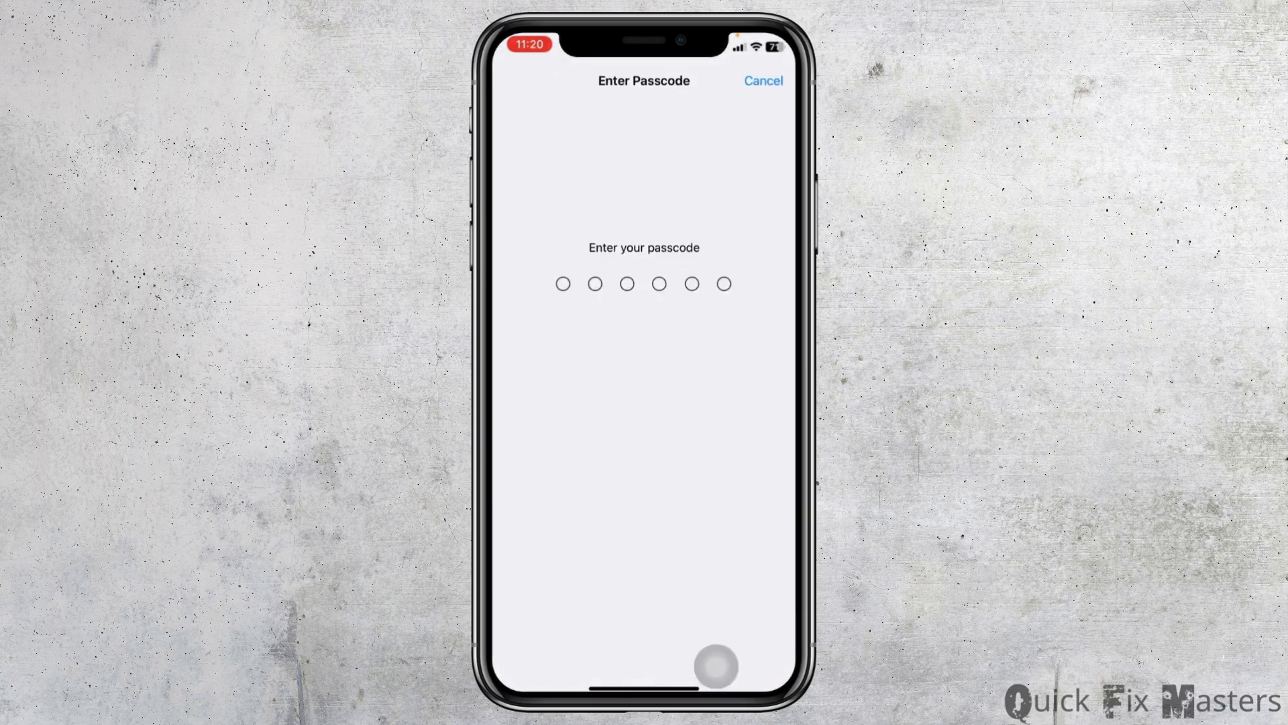